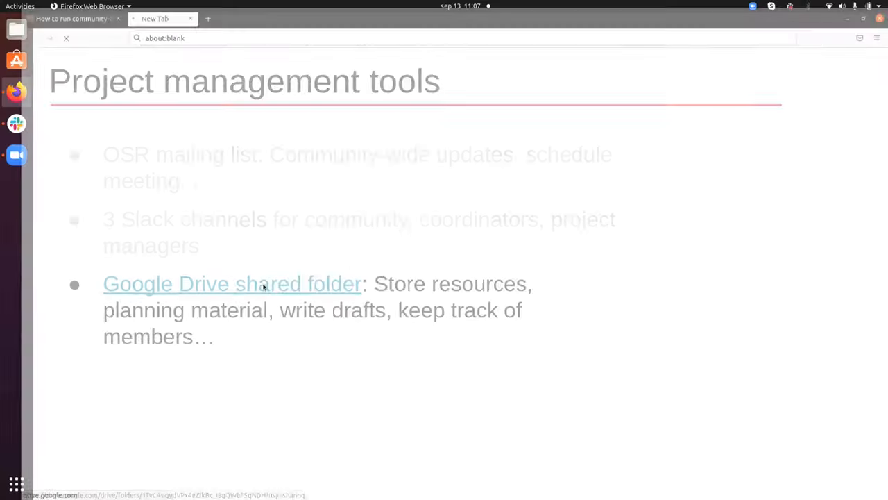
Step: Visit the shared Google Drive folder, then return and reveal Meet, Discord and GitHub on the tools slide
{"action": "left_click", "coordinate": [230, 284]}
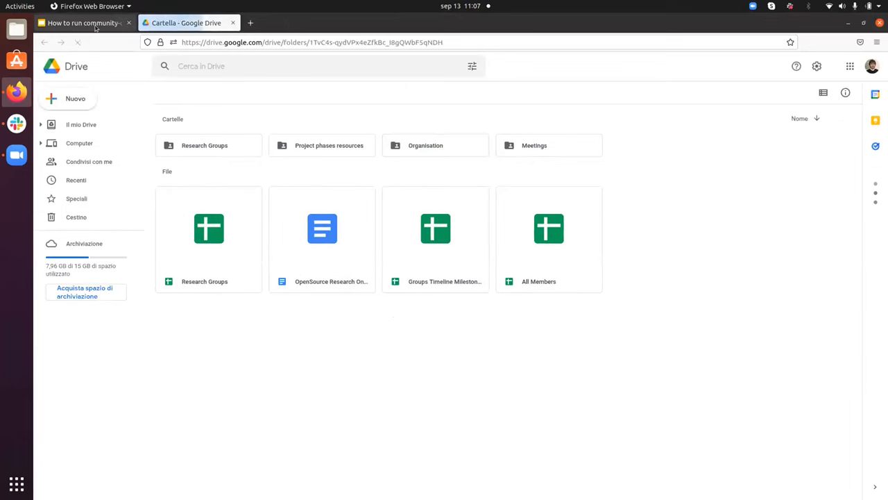
{"action": "left_click", "coordinate": [82, 22]}
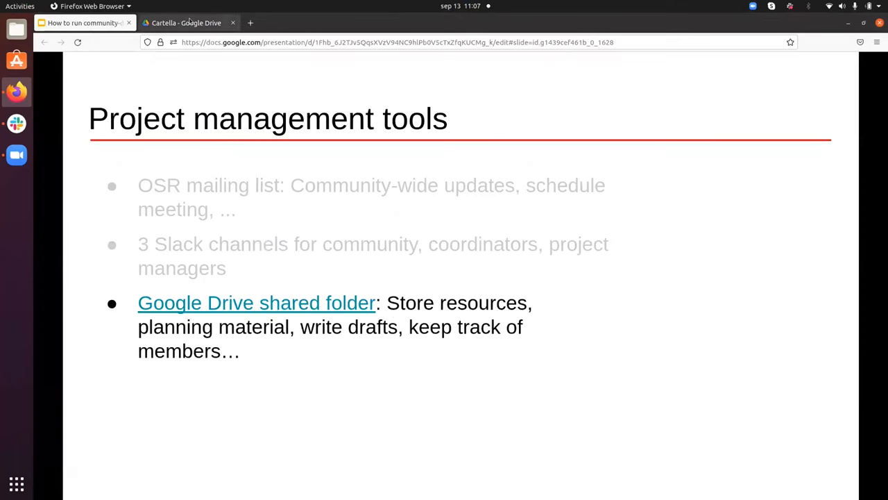
{"action": "left_click", "coordinate": [186, 23]}
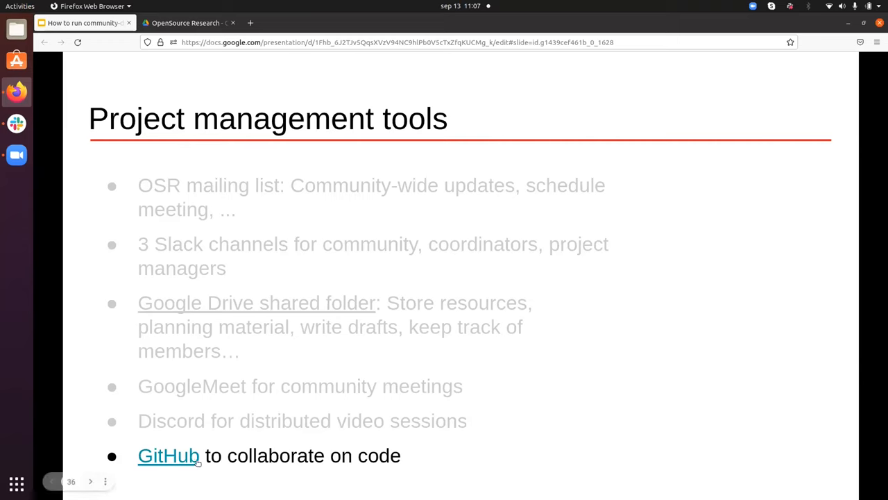
Step: Visit the project_common GitHub repository, then return to the credits slide
{"action": "left_click", "coordinate": [170, 456]}
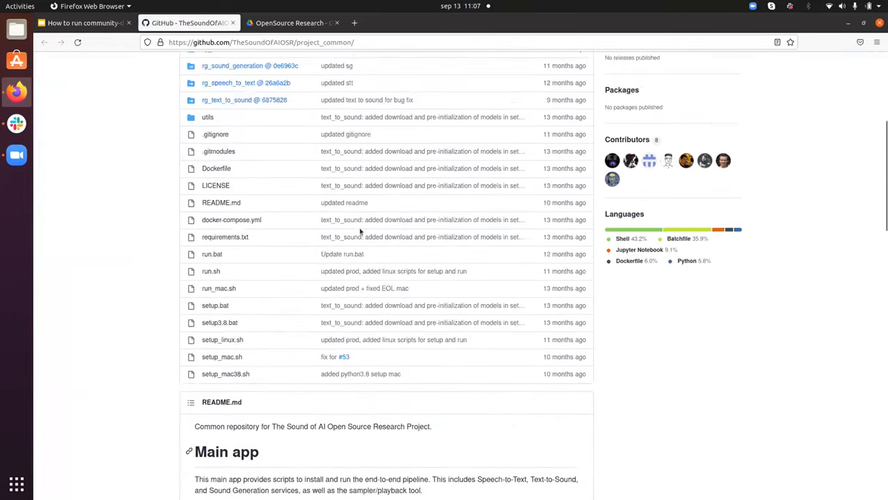
{"action": "left_click", "coordinate": [83, 22]}
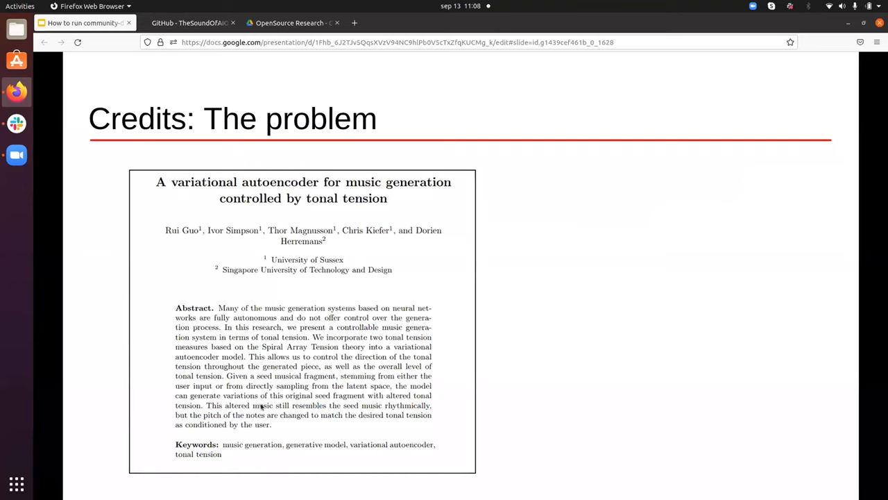
Step: Advance through the Credits slides, highlighting The Sound of AI Community author line, to Planning requirements
{"action": "left_click", "coordinate": [302, 250]}
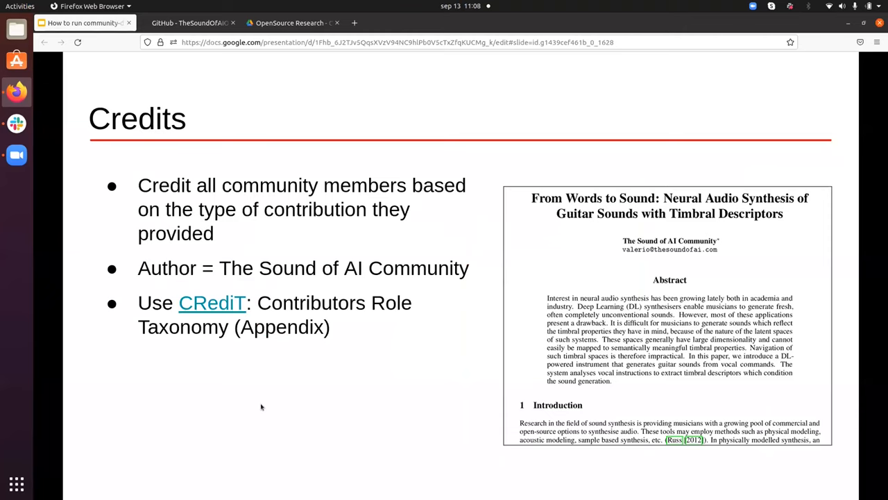
{"action": "mouse_move", "coordinate": [439, 205]}
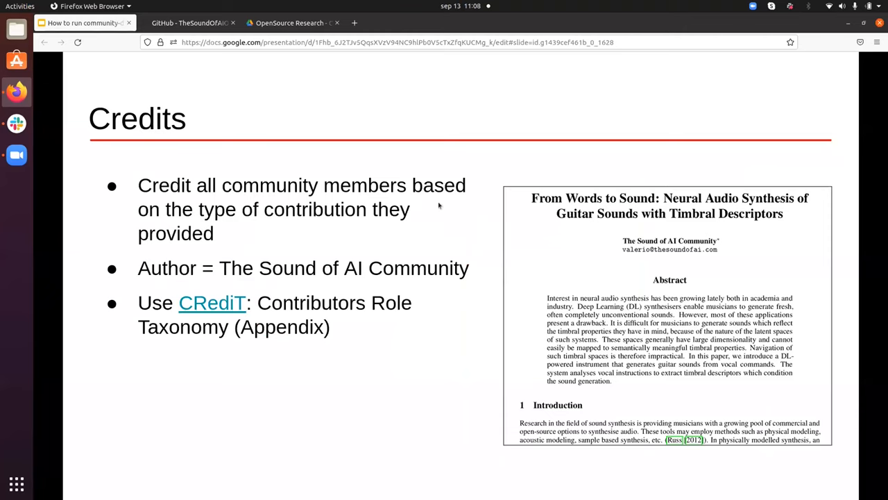
{"action": "mouse_move", "coordinate": [178, 269]}
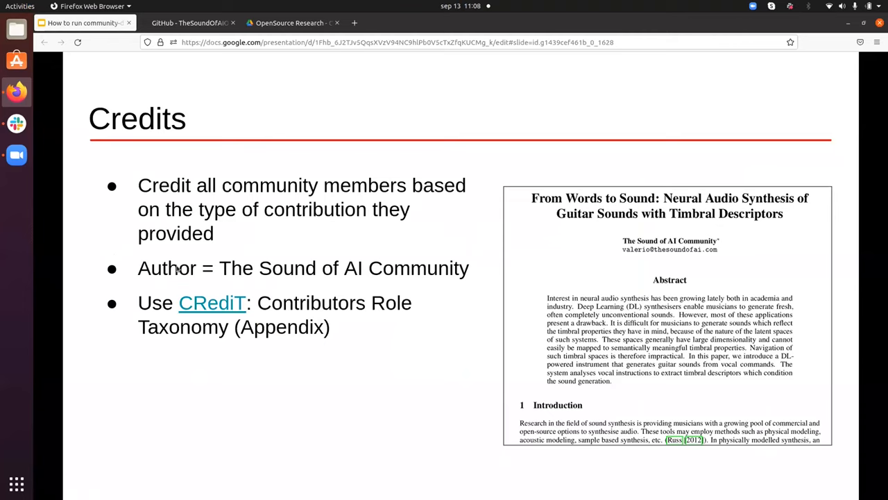
{"action": "mouse_move", "coordinate": [290, 281]}
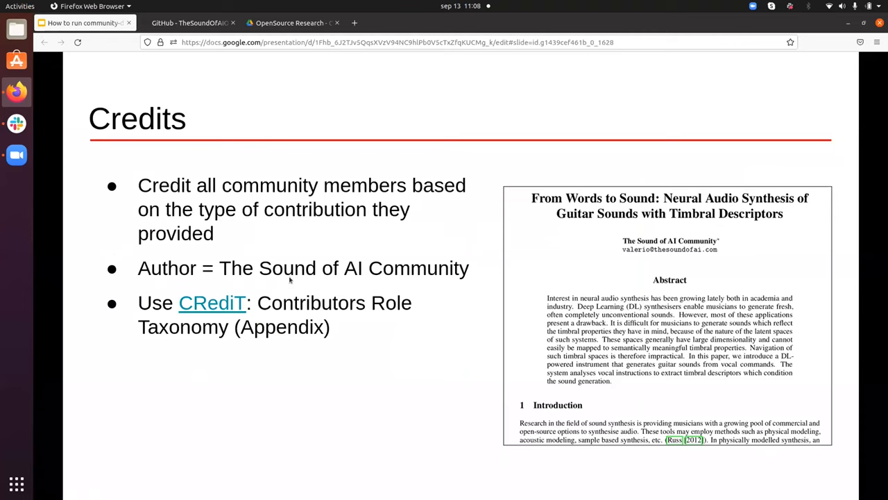
{"action": "left_click", "coordinate": [668, 240]}
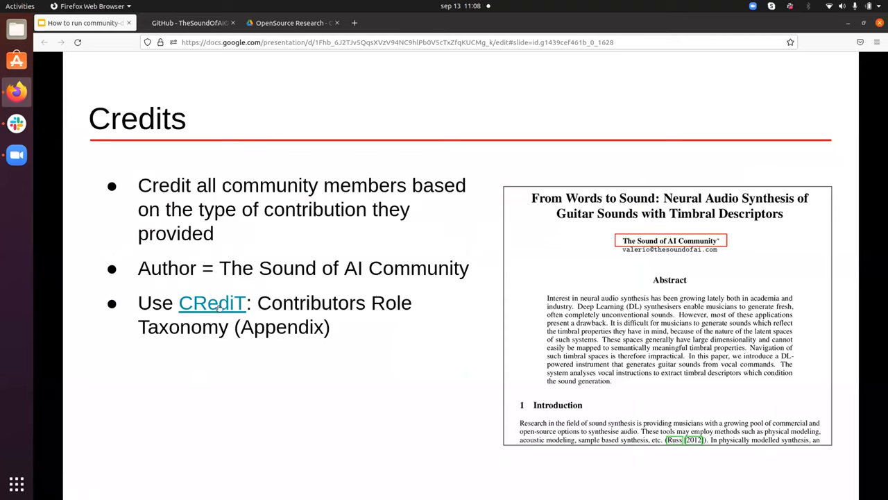
{"action": "left_click", "coordinate": [211, 302]}
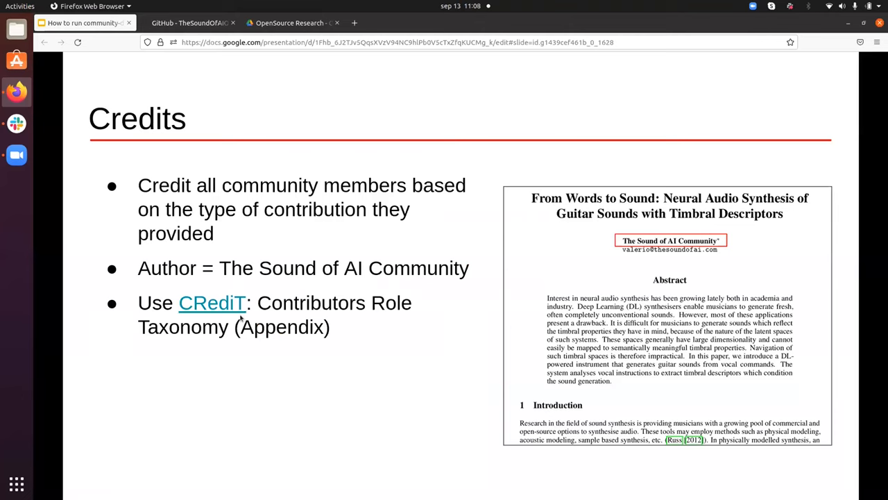
{"action": "mouse_move", "coordinate": [311, 318]}
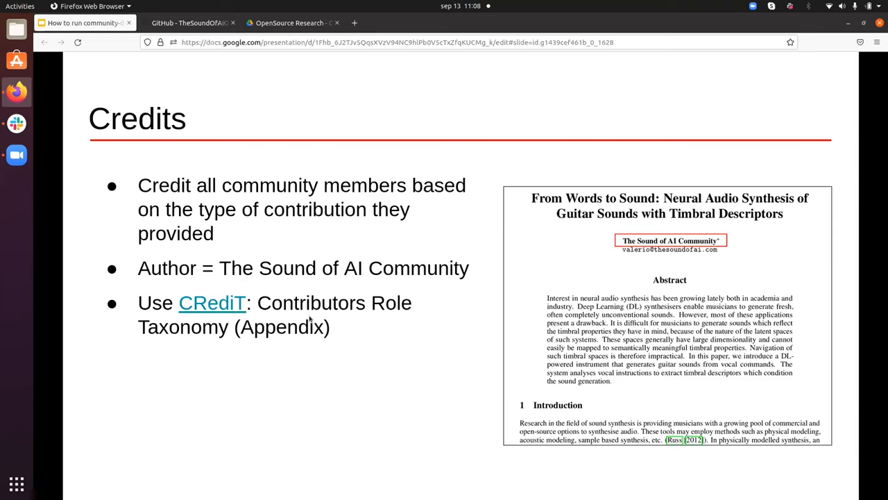
{"action": "mouse_move", "coordinate": [288, 333]}
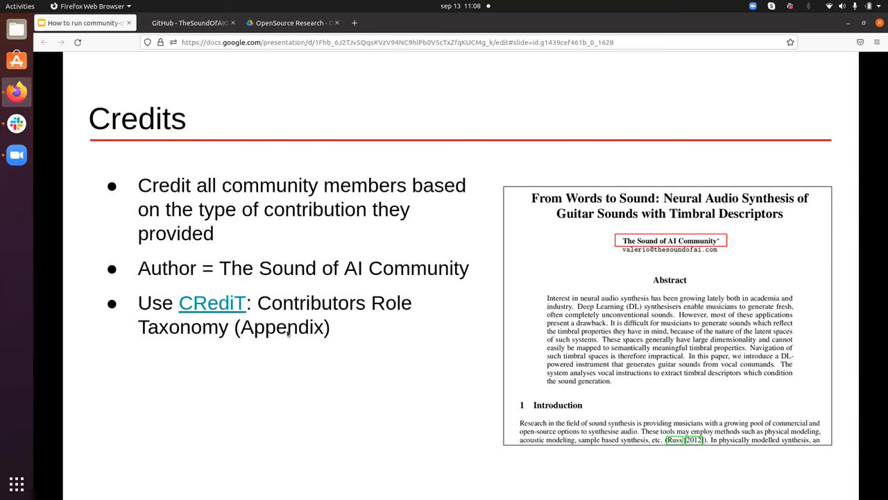
{"action": "mouse_move", "coordinate": [315, 344]}
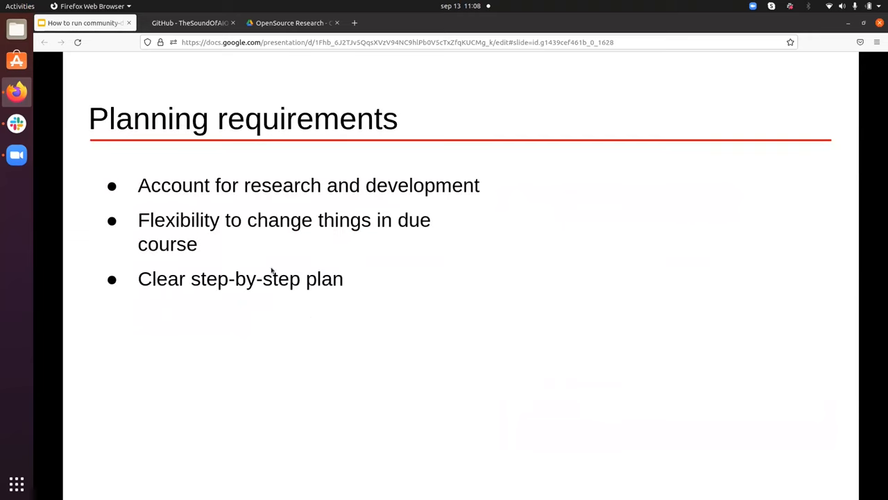
{"action": "mouse_move", "coordinate": [211, 193]}
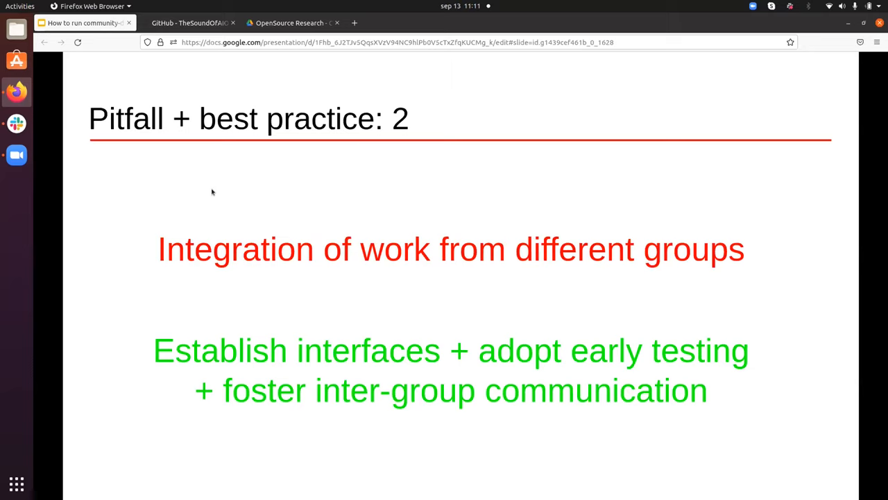
{"action": "mouse_move", "coordinate": [179, 333]}
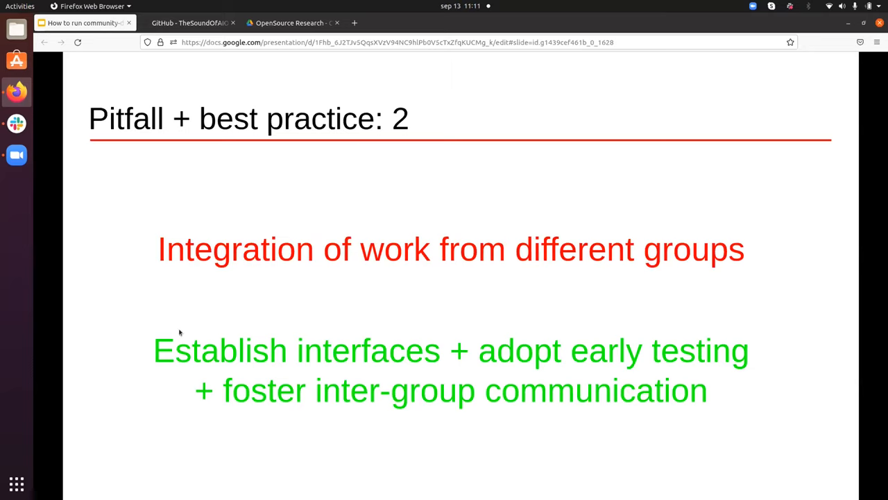
{"action": "mouse_move", "coordinate": [724, 346]}
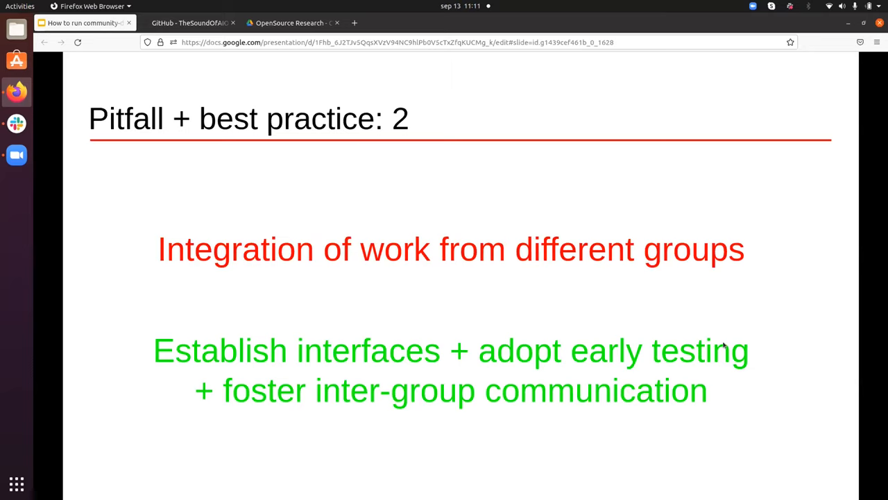
{"action": "mouse_move", "coordinate": [571, 350]}
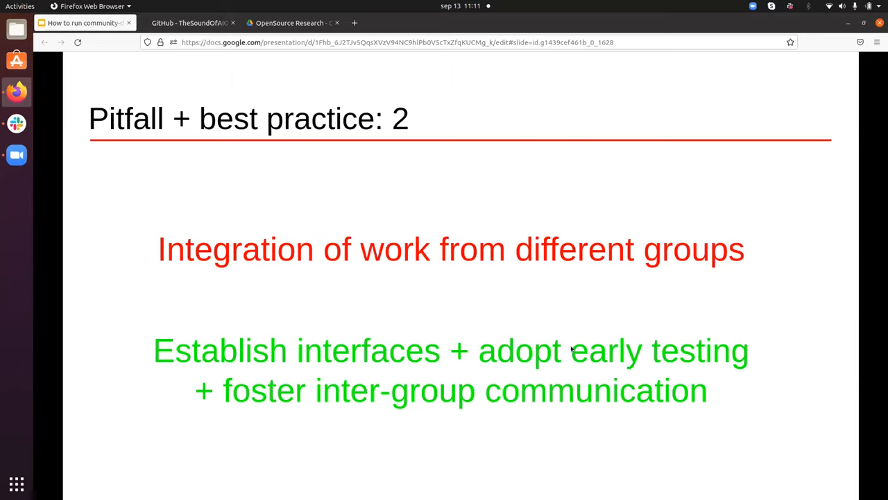
{"action": "mouse_move", "coordinate": [257, 405]}
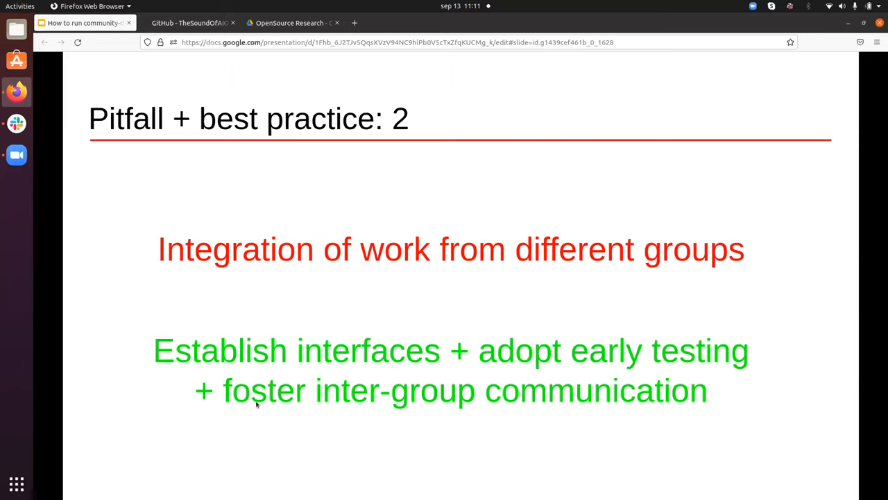
{"action": "mouse_move", "coordinate": [231, 352]}
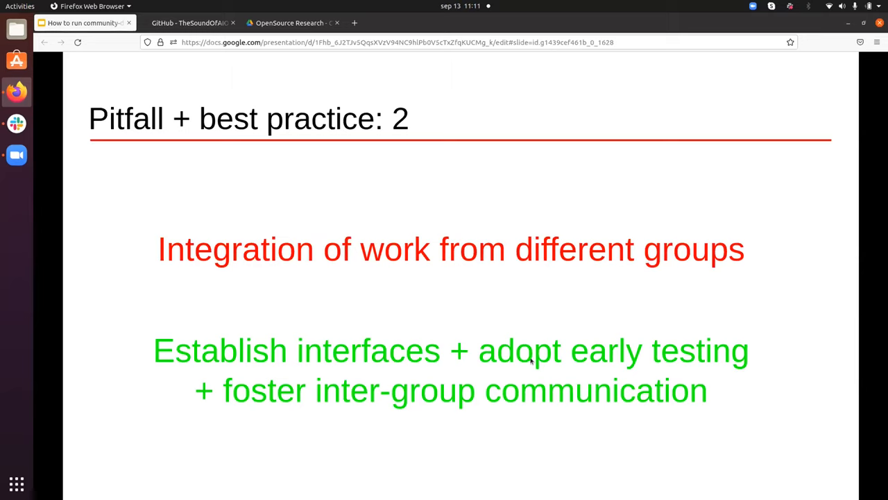
Step: Advance to the Yoda slide and show the advice on contributors who fade in and out
{"action": "key", "text": "Right"}
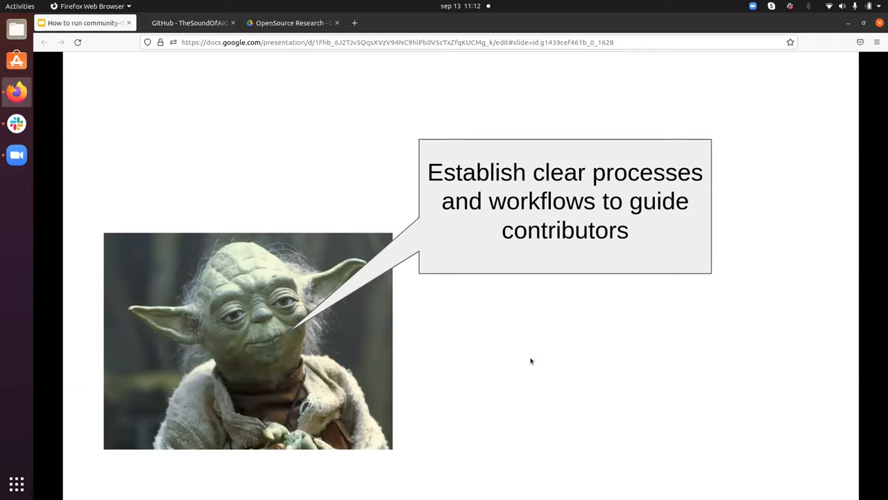
{"action": "key", "text": "Right"}
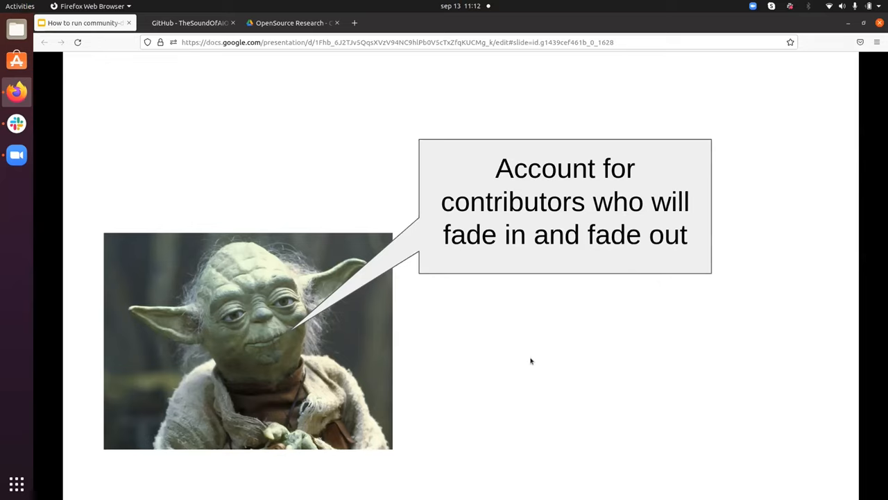